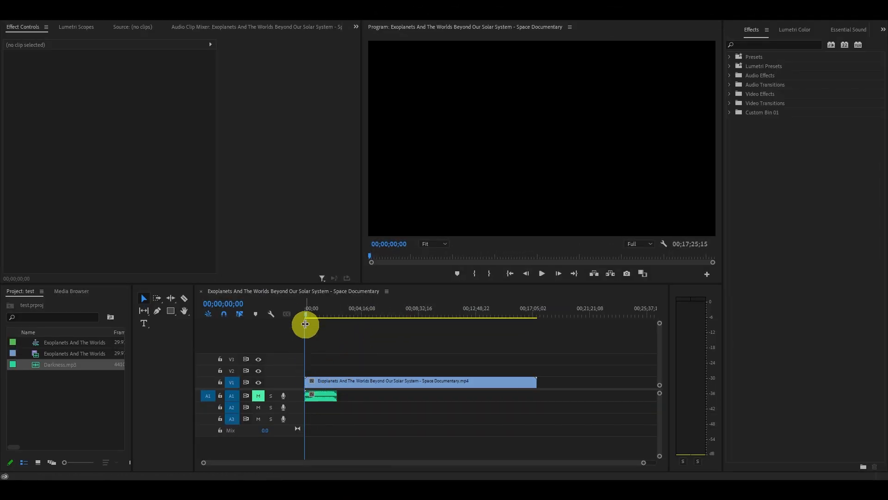
Step: Duplicate the short Darkness.mp3 clip along its track to fill under the video
{"action": "left_click_drag", "start_coordinate": [304, 324], "coordinate": [360, 324]}
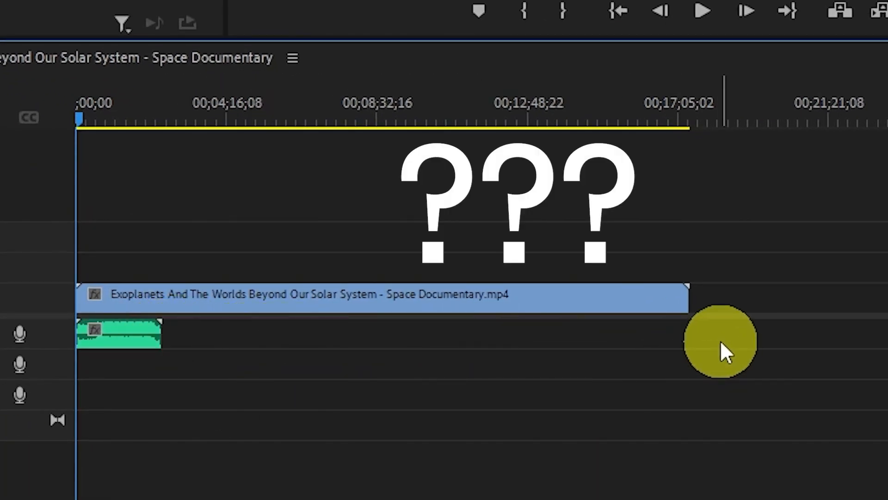
{"action": "left_click_drag", "start_coordinate": [119, 334], "coordinate": [176, 334]}
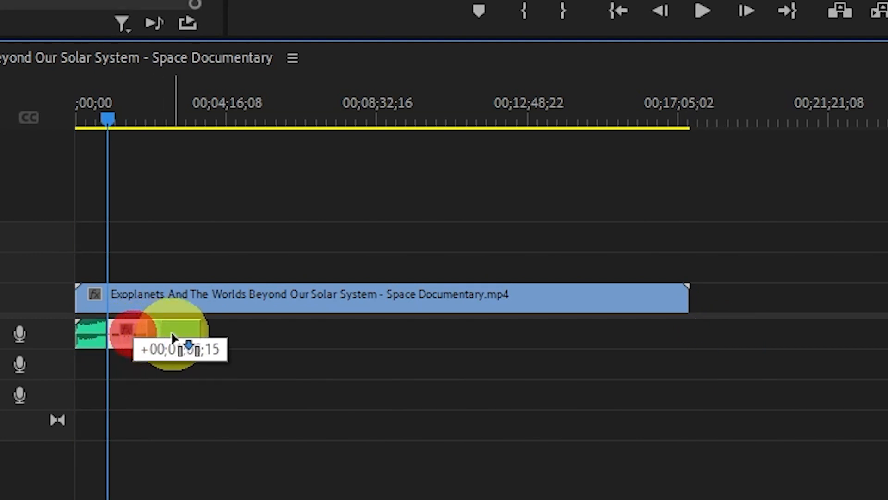
{"action": "left_click_drag", "start_coordinate": [173, 334], "coordinate": [246, 334]}
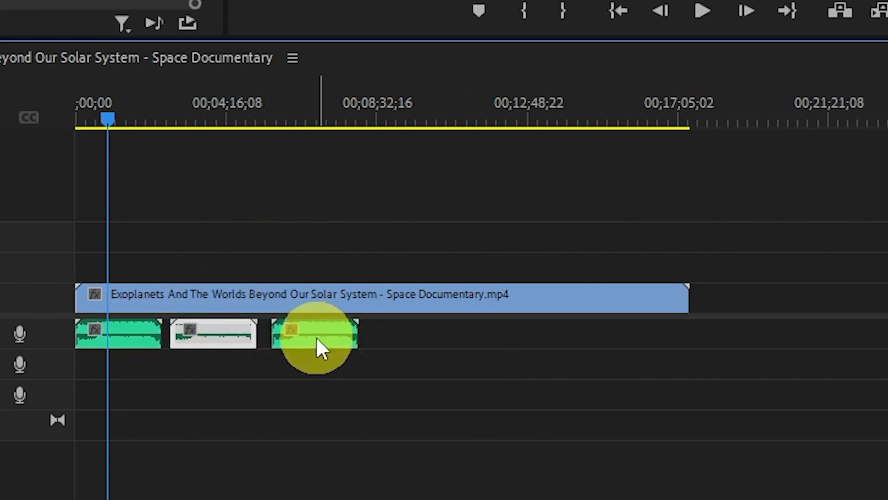
{"action": "left_click_drag", "start_coordinate": [315, 334], "coordinate": [598, 349]}
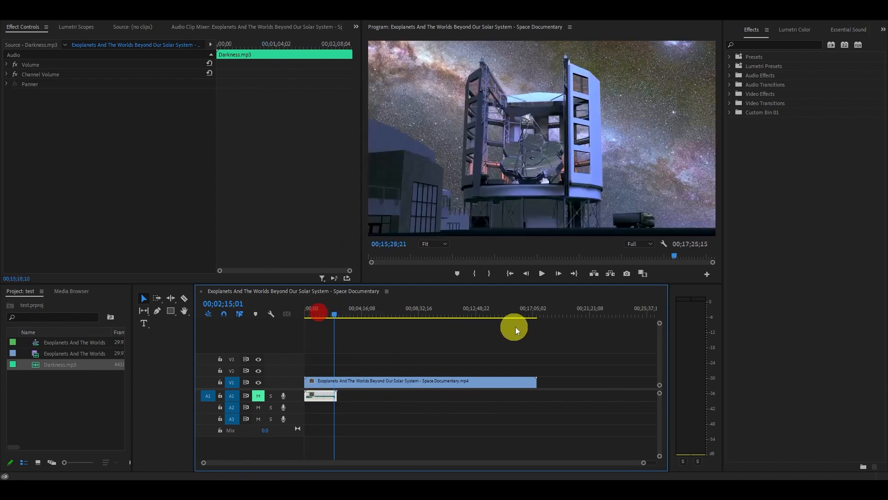
Step: Select the music clip and show its Essential Sound audio type options
{"action": "left_click", "coordinate": [536, 315]}
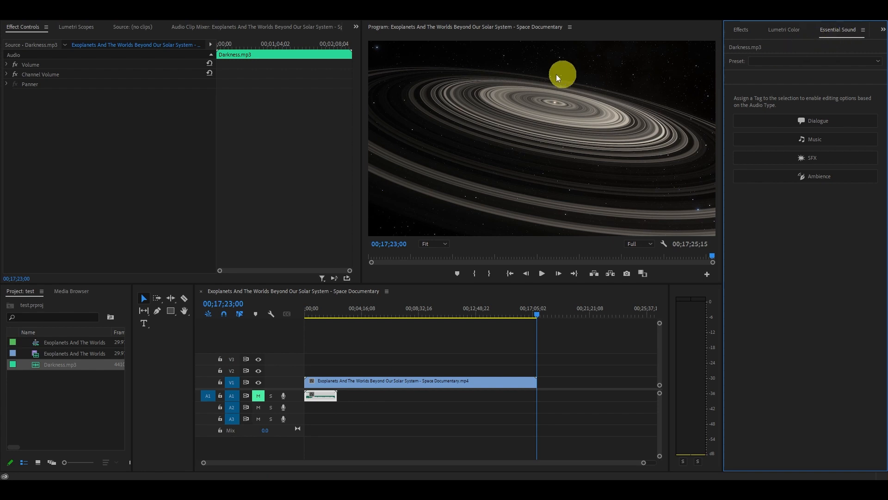
{"action": "left_click", "coordinate": [195, 6]}
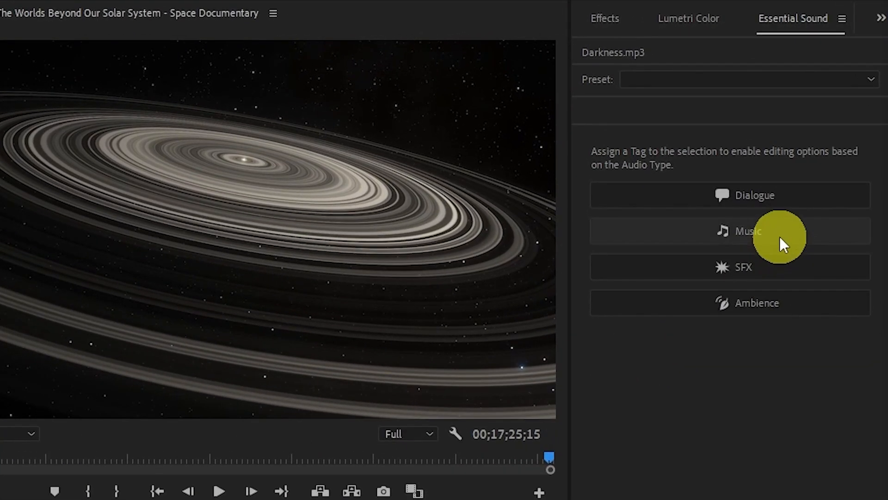
Step: Tag Darkness.mp3 as Music and remix its Duration to target 00;17;28;26
{"action": "left_click", "coordinate": [748, 230]}
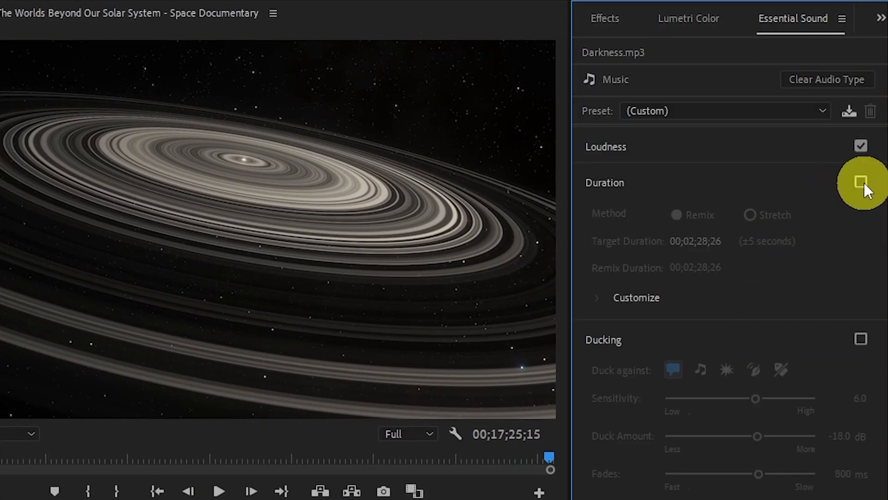
{"action": "left_click", "coordinate": [861, 181]}
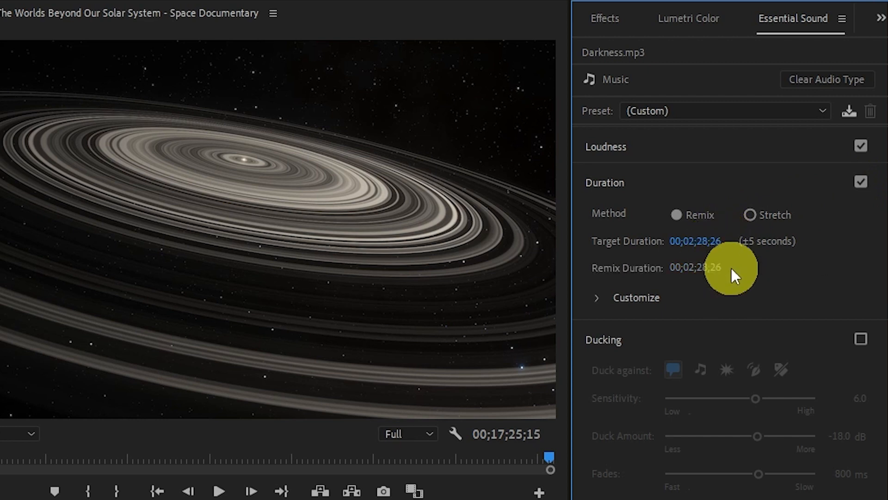
{"action": "left_click", "coordinate": [695, 241]}
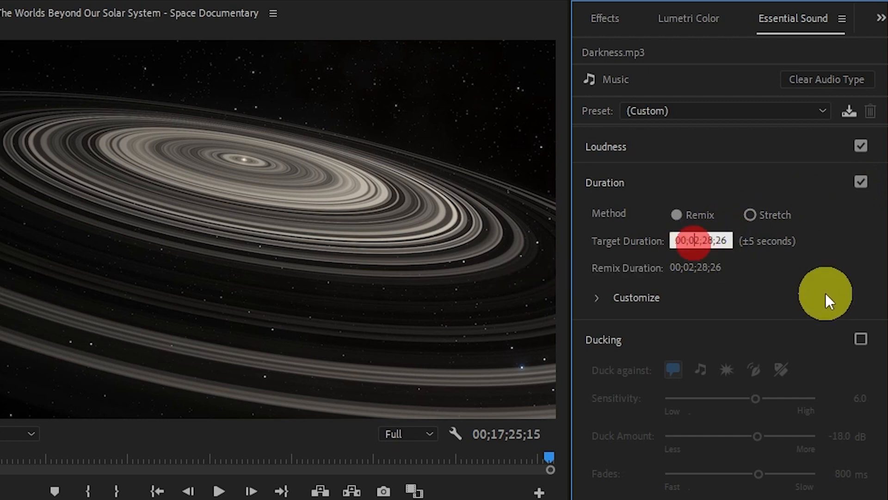
{"action": "type", "text": "00;17;28;26"}
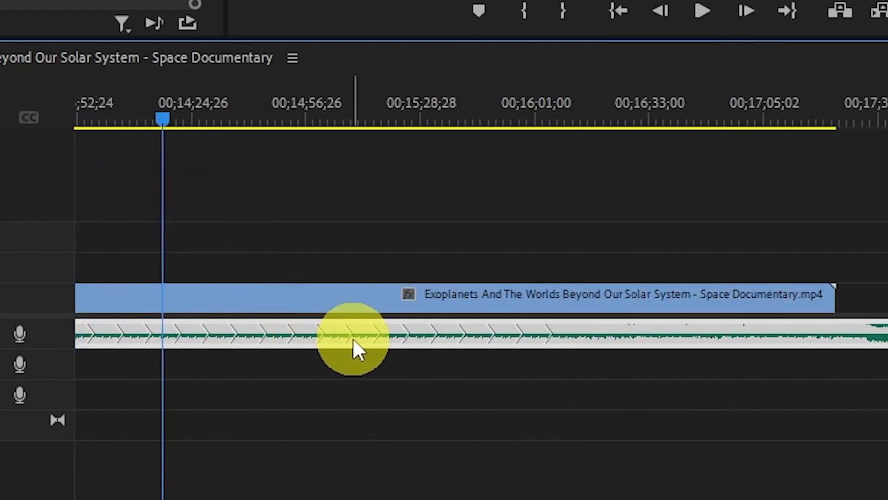
{"action": "mouse_move", "coordinate": [645, 385]}
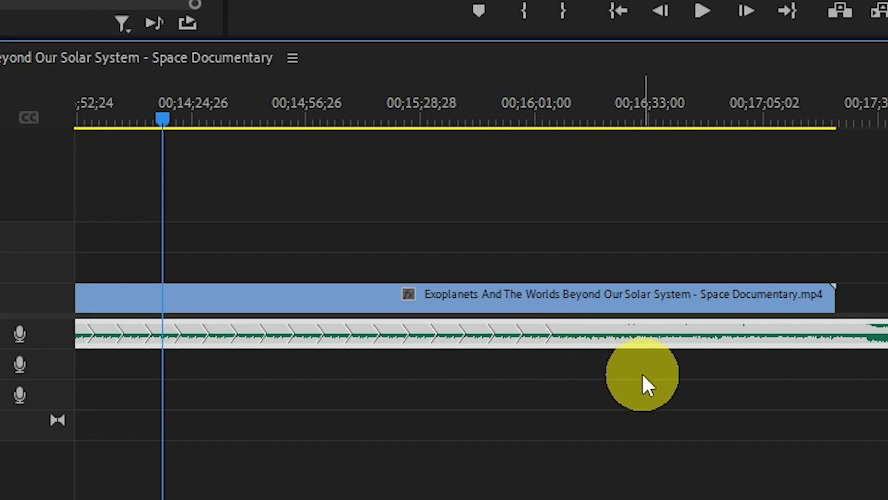